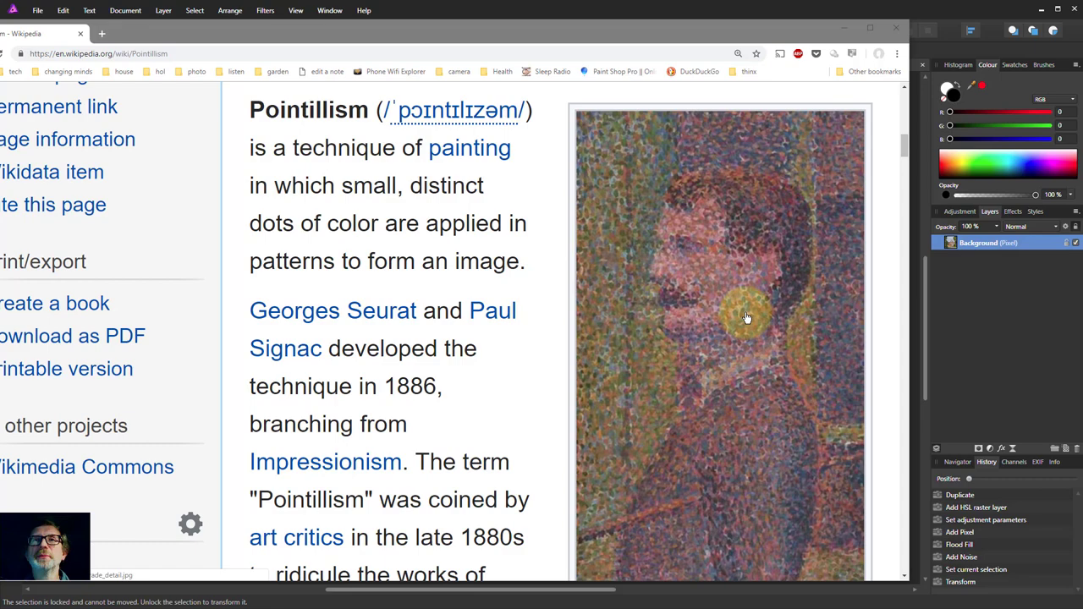
Read the Wikipedia Pointillism article down to its list of pointillist works, then close Chrome.
scroll("down", 3)
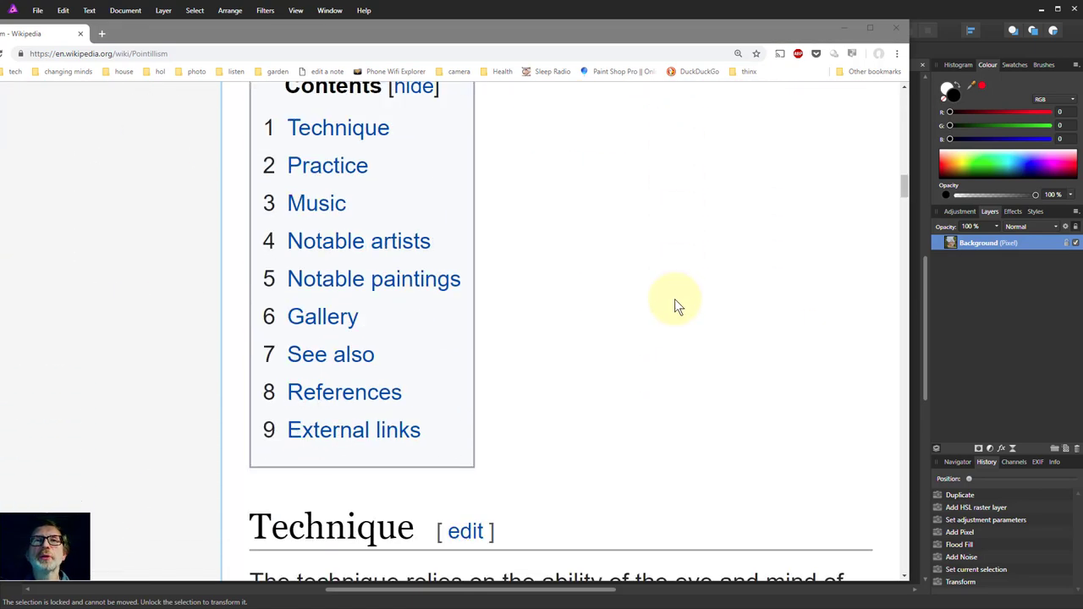
scroll("down", 3)
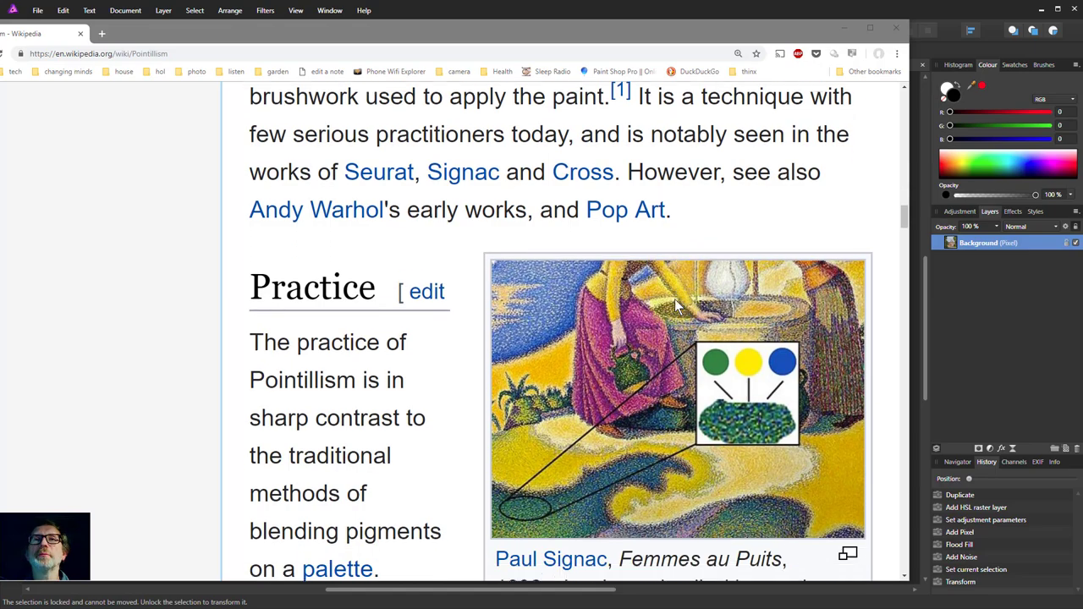
scroll("down", 3)
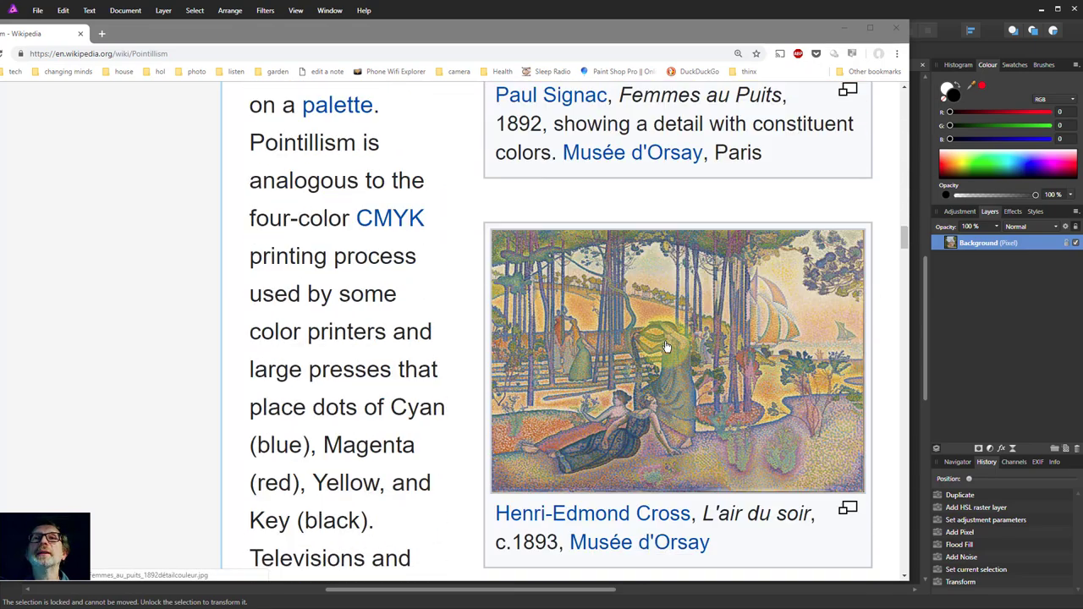
scroll("down", 3)
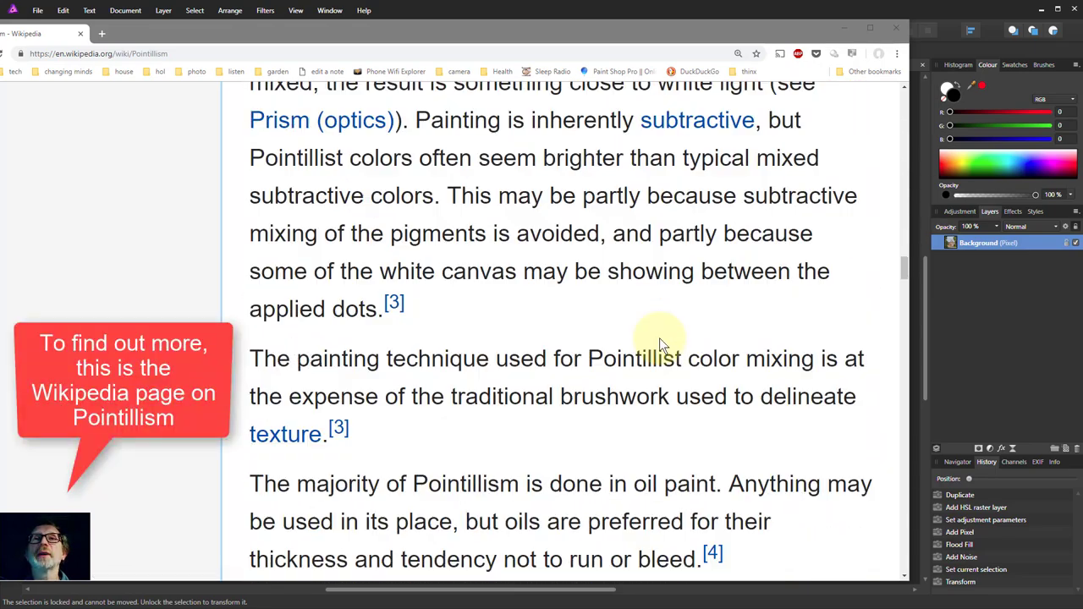
scroll("down", 3)
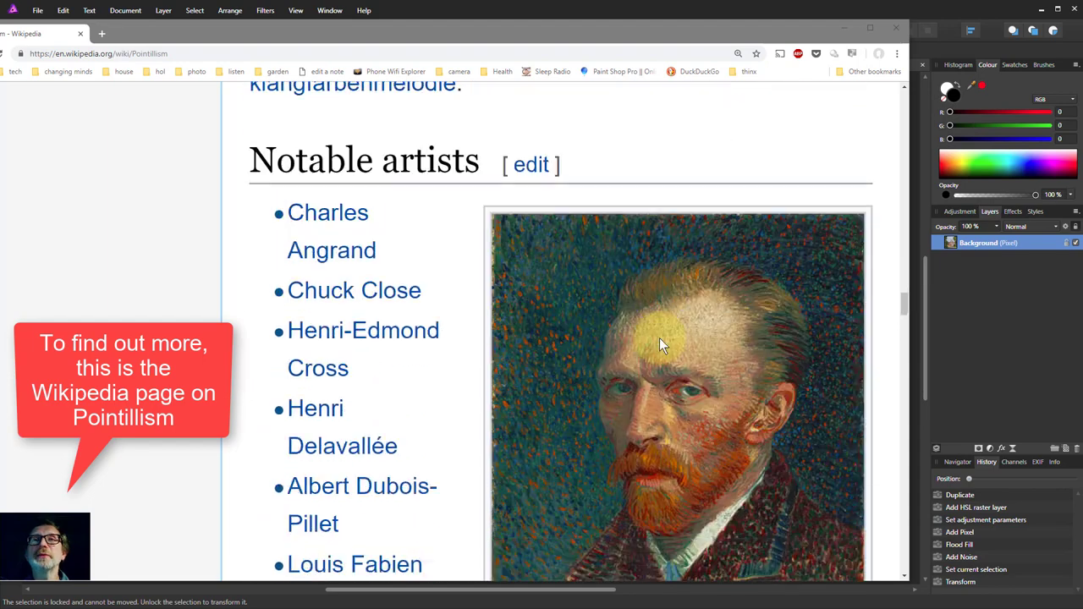
scroll("down", 3)
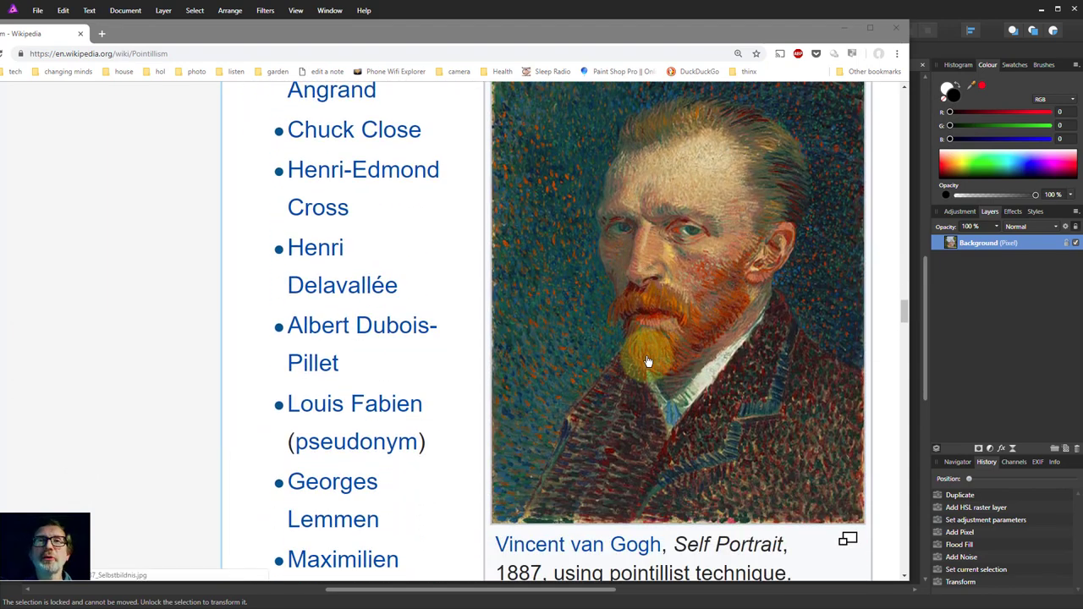
scroll("down", 3)
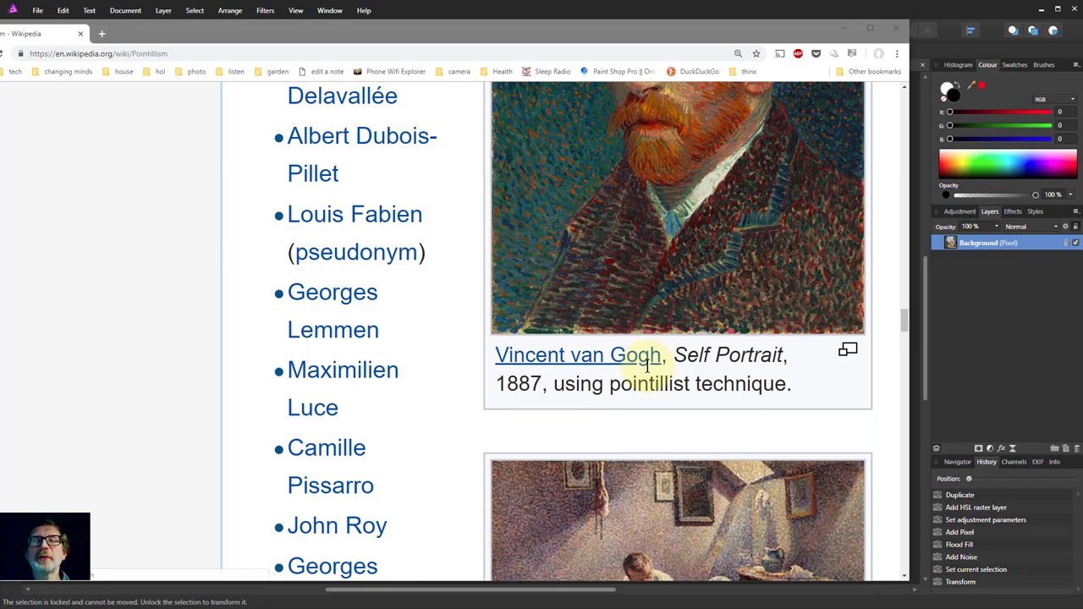
scroll("down", 3)
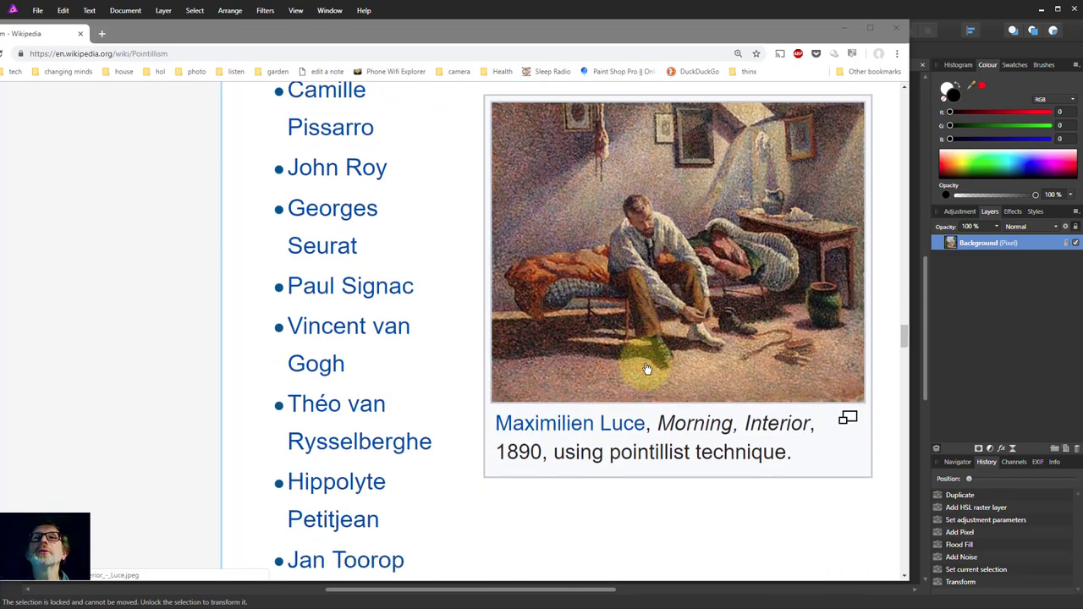
scroll("down", 3)
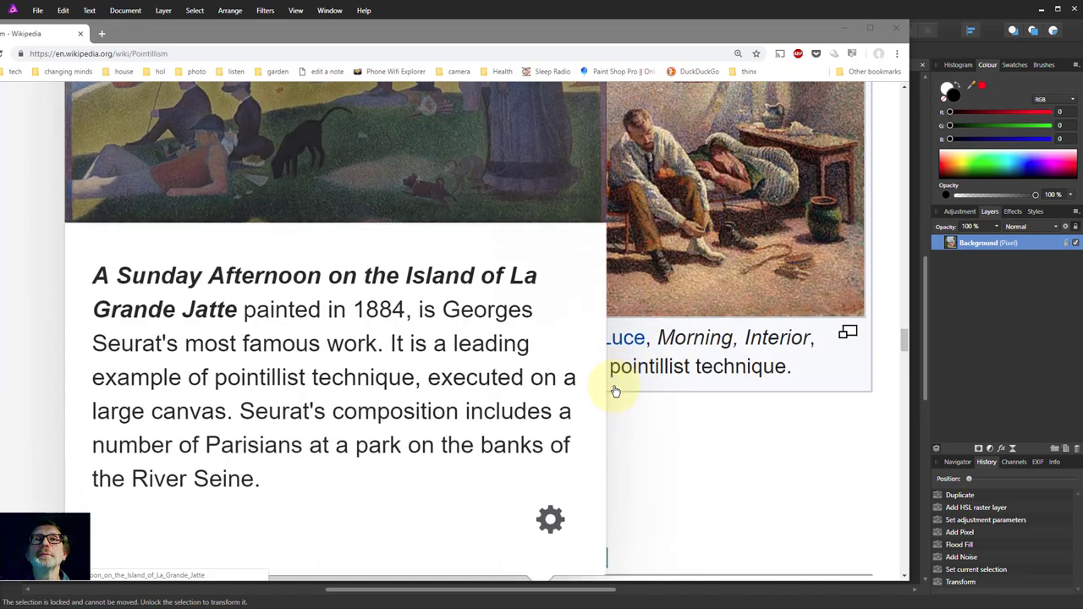
scroll("down", 3)
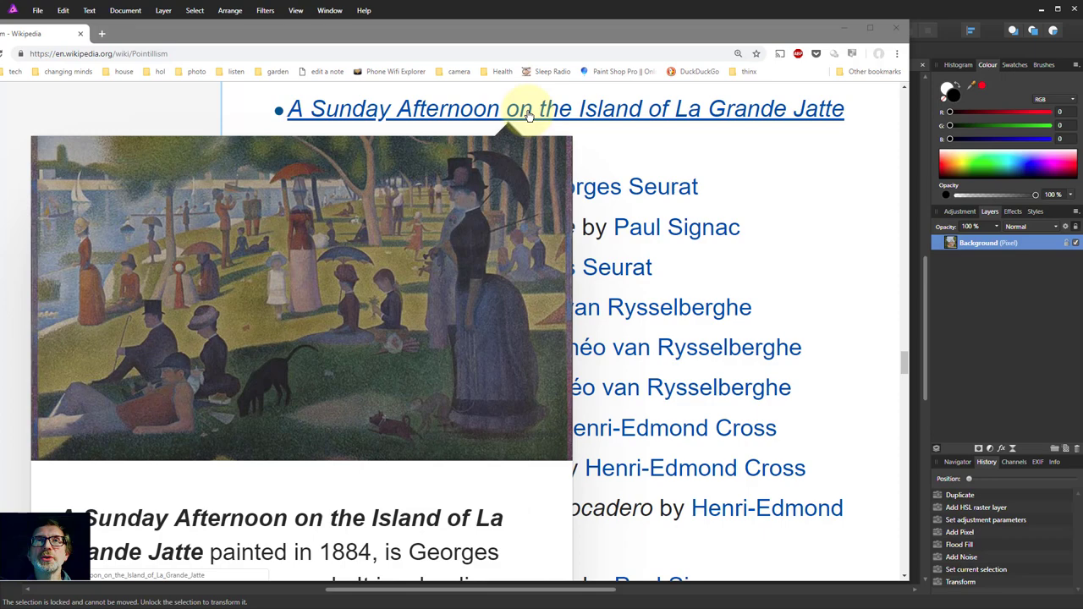
left_click(896, 31)
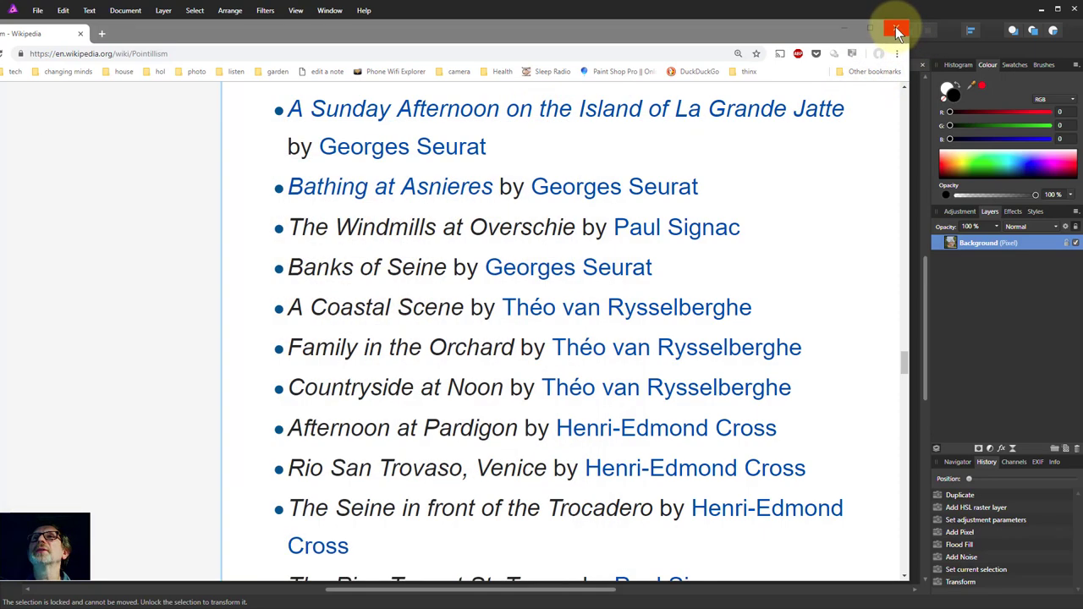
Return to Affinity Photo and duplicate the building photo's Background layer.
left_click(897, 30)
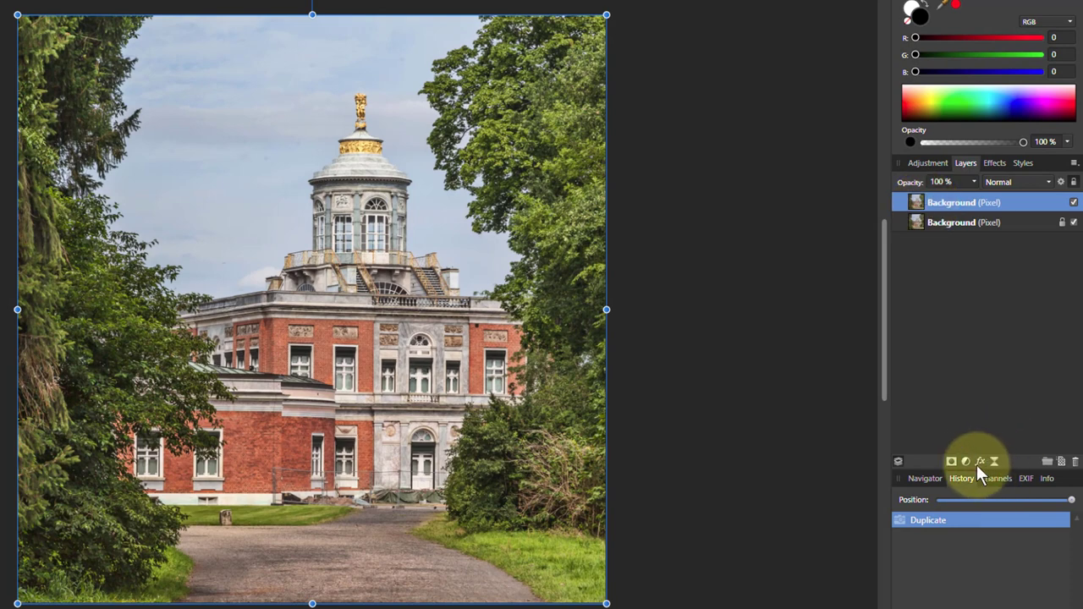
Add an HSL adjustment in HSV mode with Luminosity Shift 100% and Saturation Shift 53%.
left_click(965, 461)
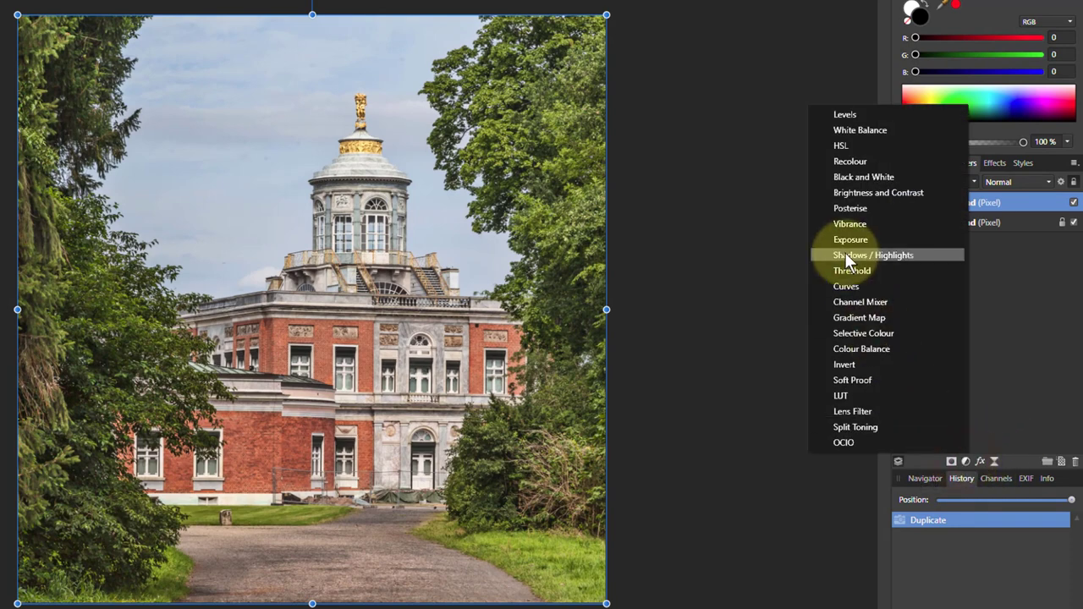
mouse_move(849, 208)
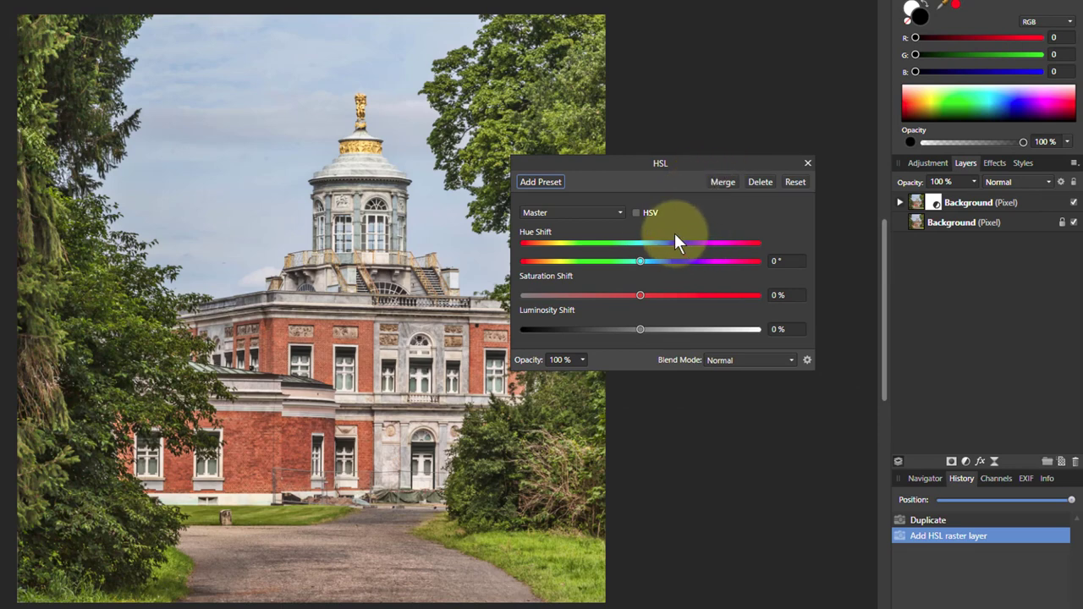
left_click(636, 212)
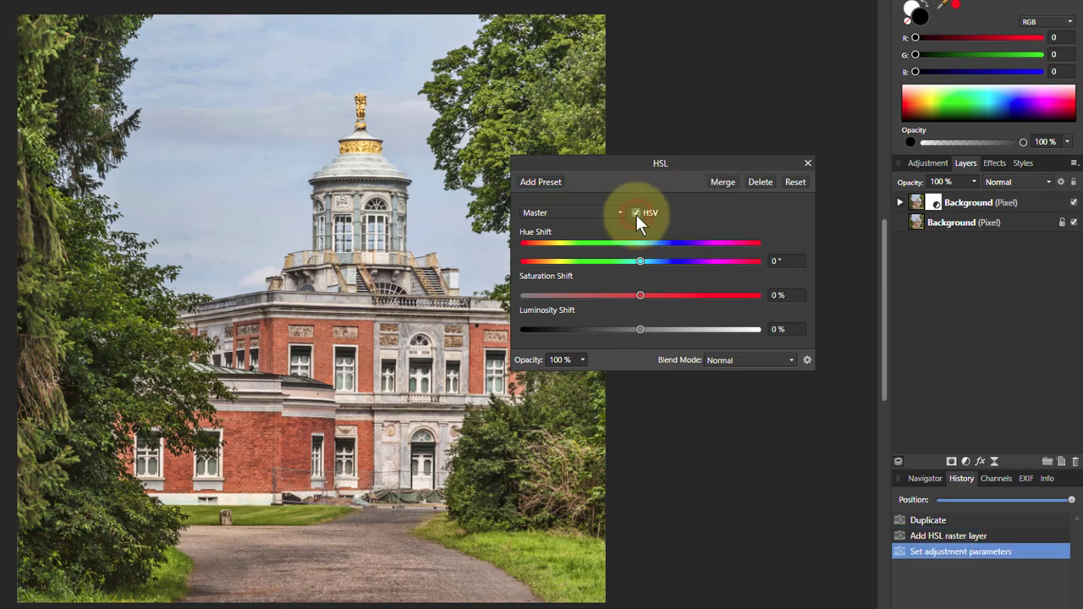
left_click_drag(641, 329, 656, 329)
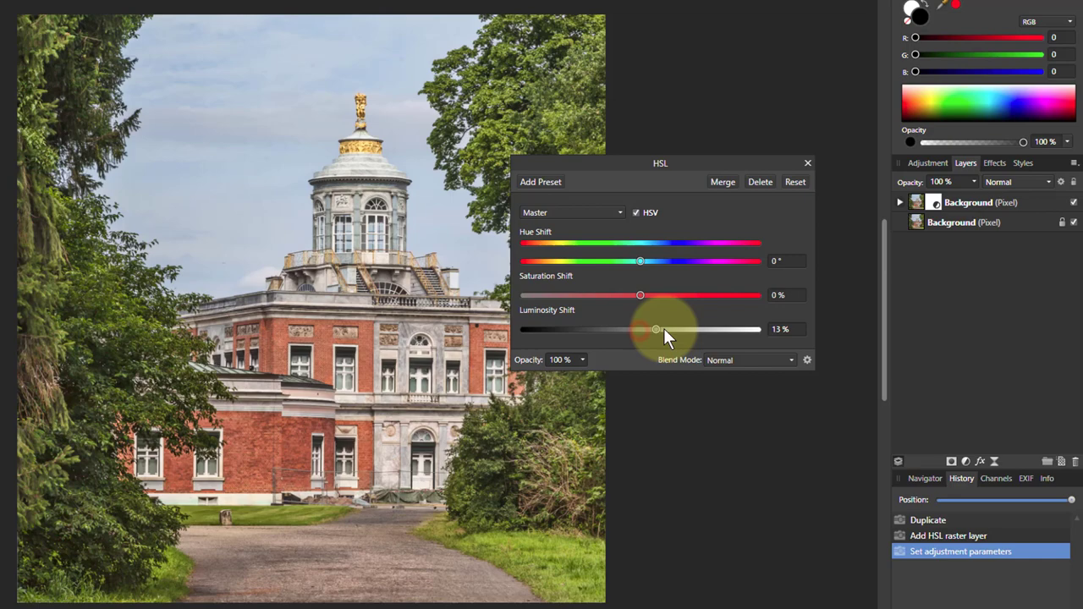
left_click_drag(654, 329, 739, 329)
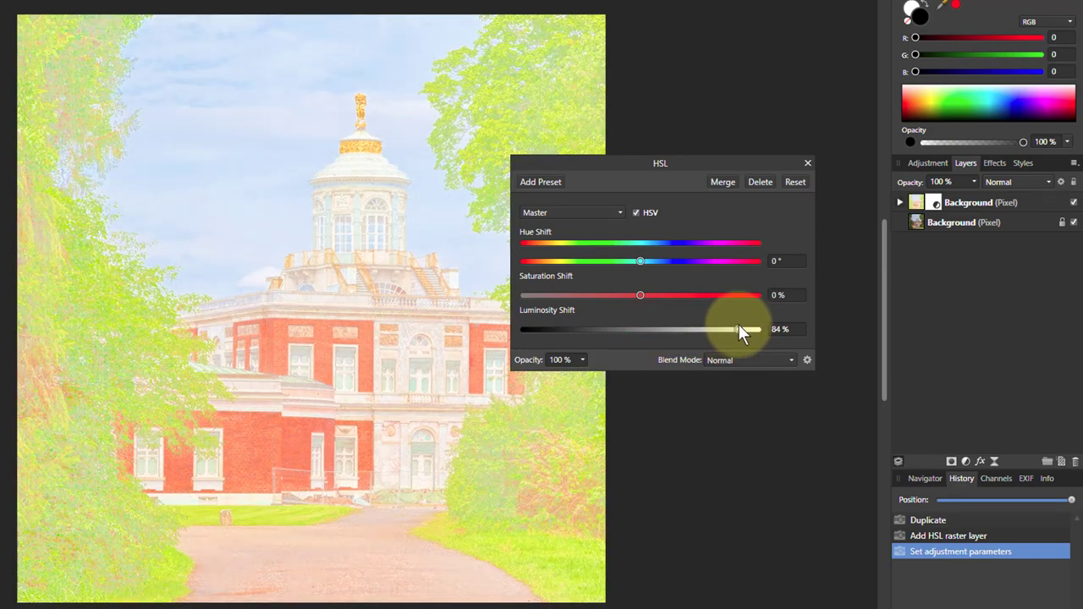
left_click_drag(740, 329, 757, 329)
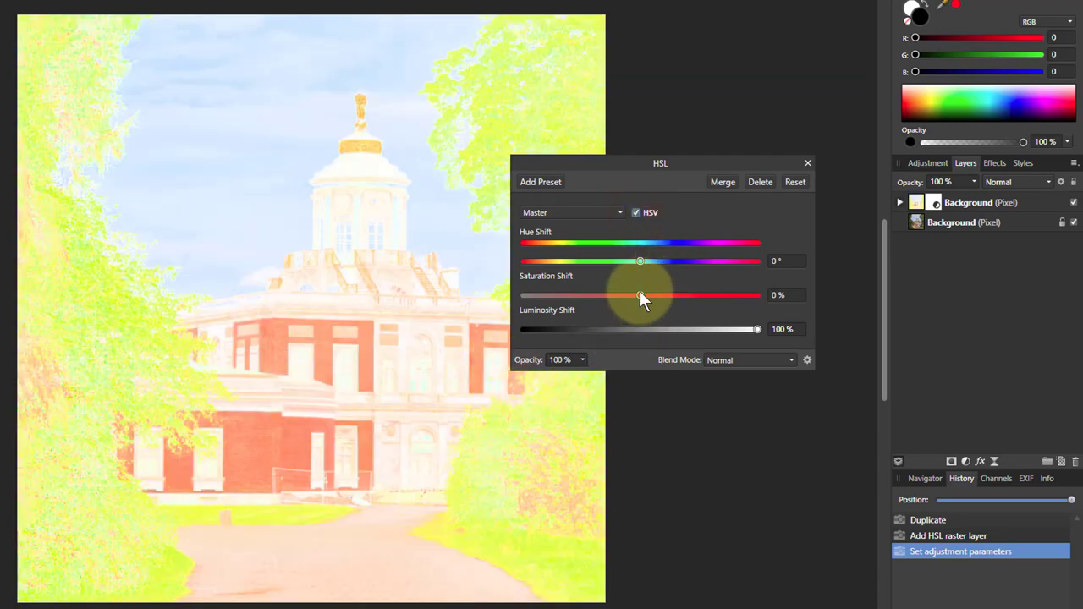
left_click_drag(640, 296, 706, 295)
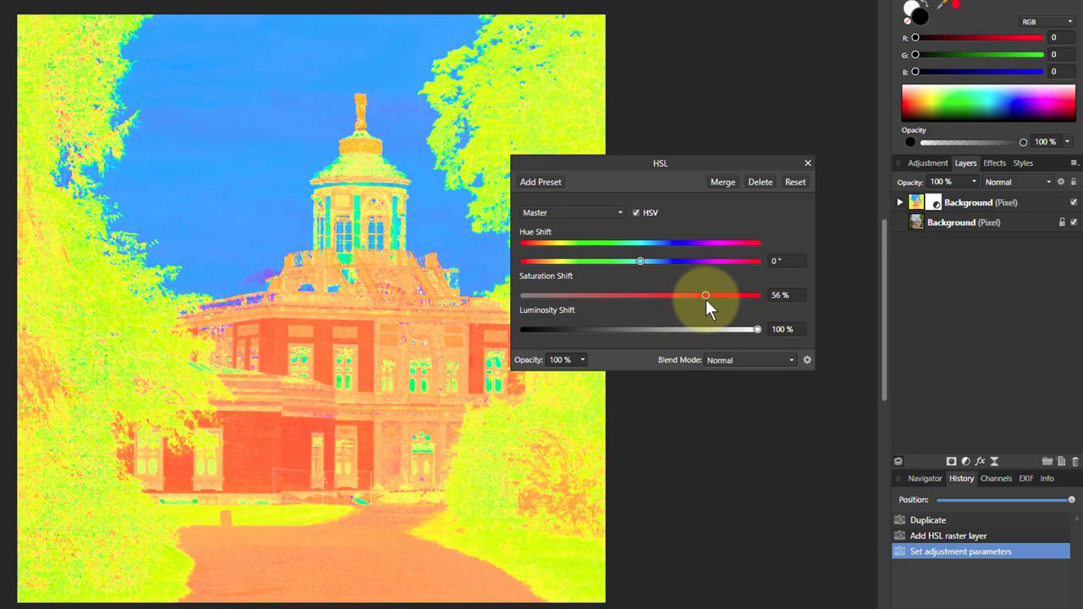
left_click_drag(706, 295, 702, 295)
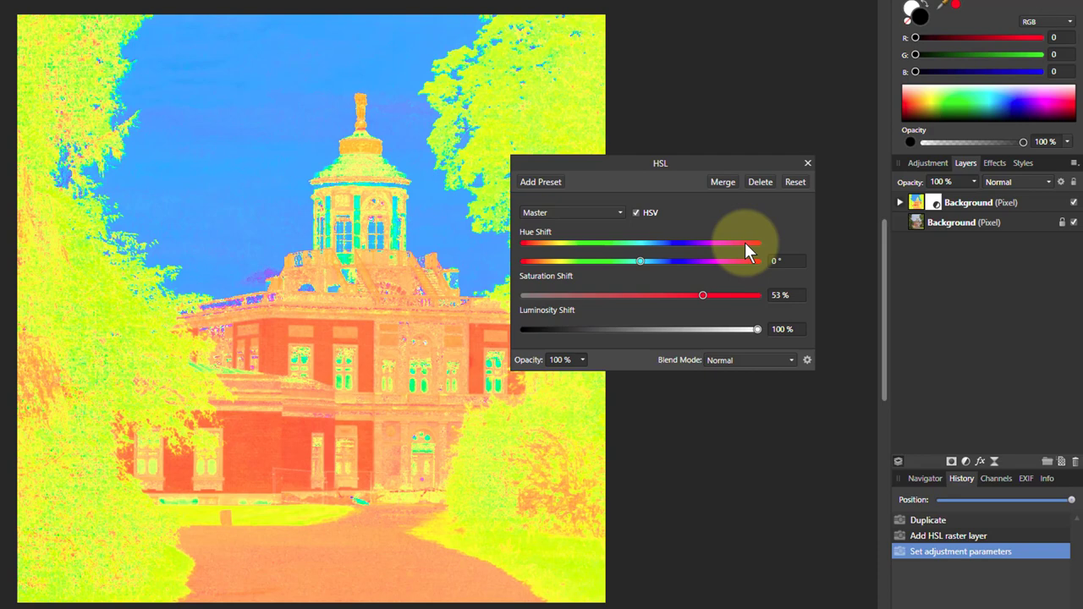
left_click(807, 163)
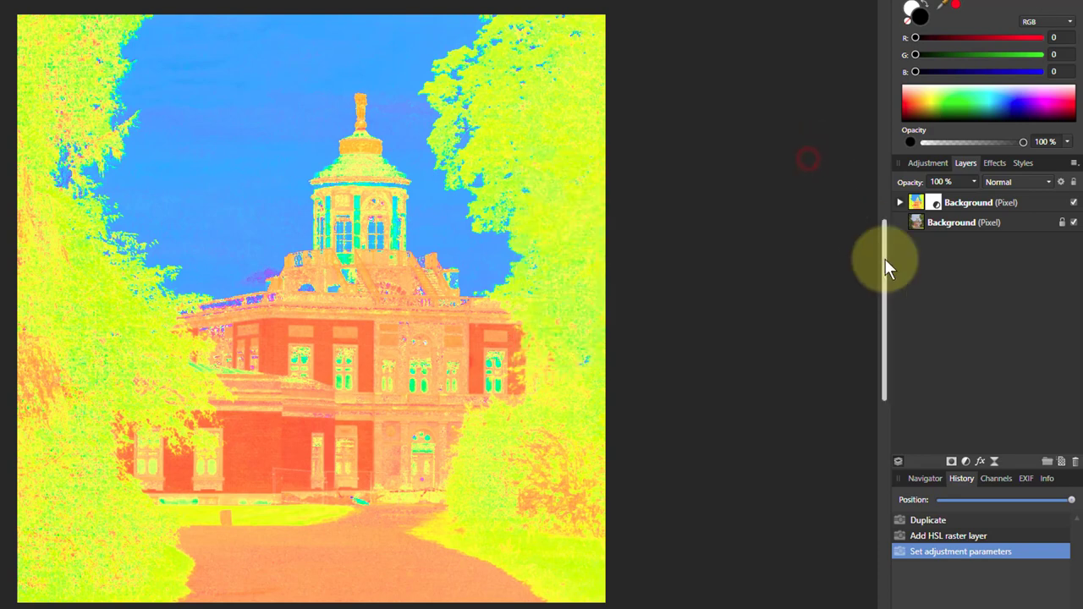
mouse_move(952, 365)
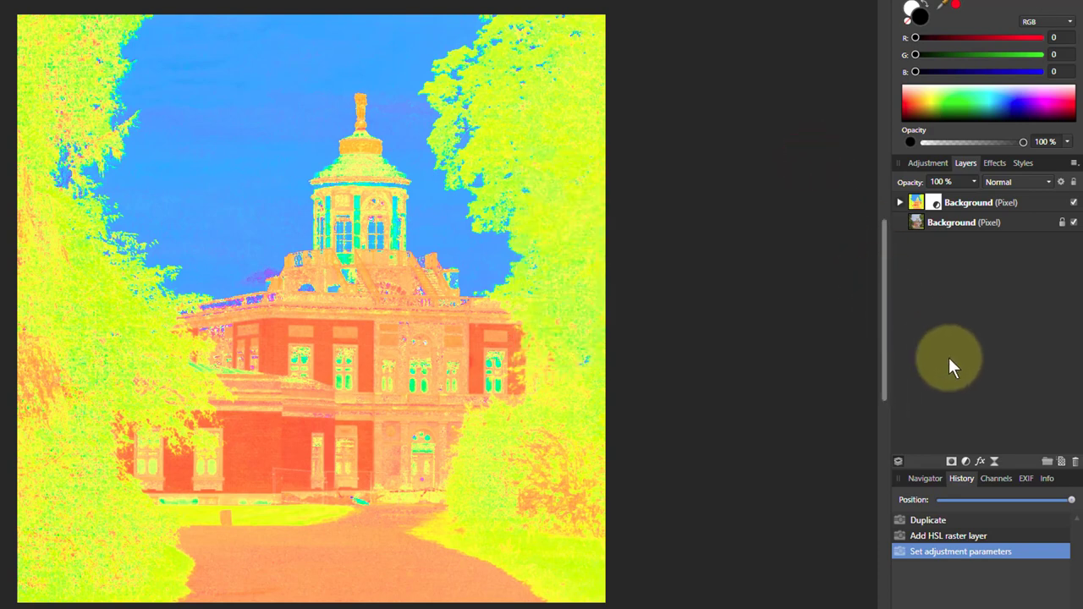
mouse_move(1062, 463)
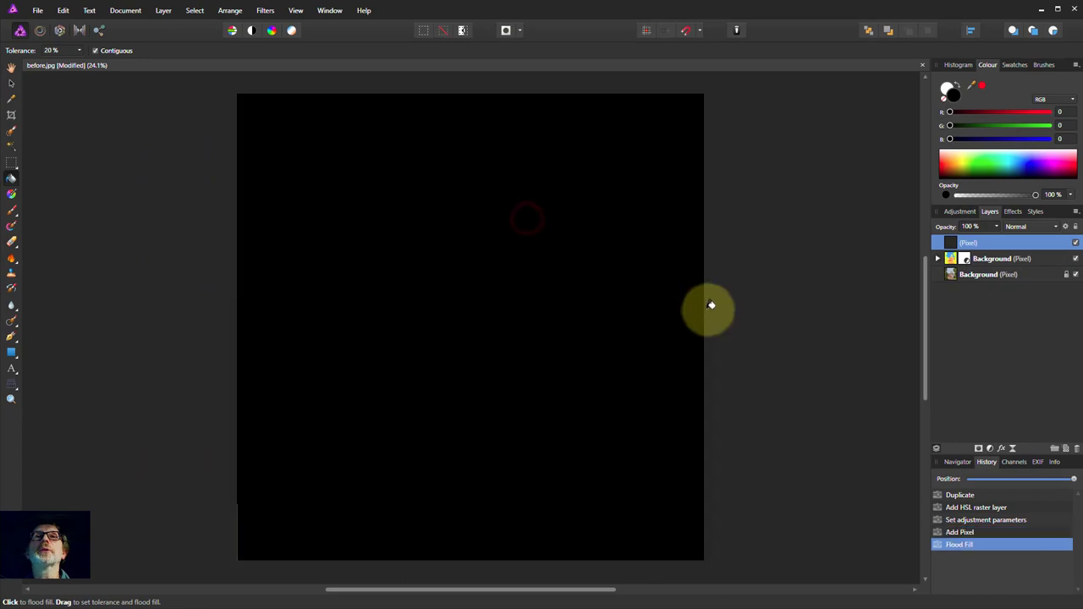
mouse_move(364, 11)
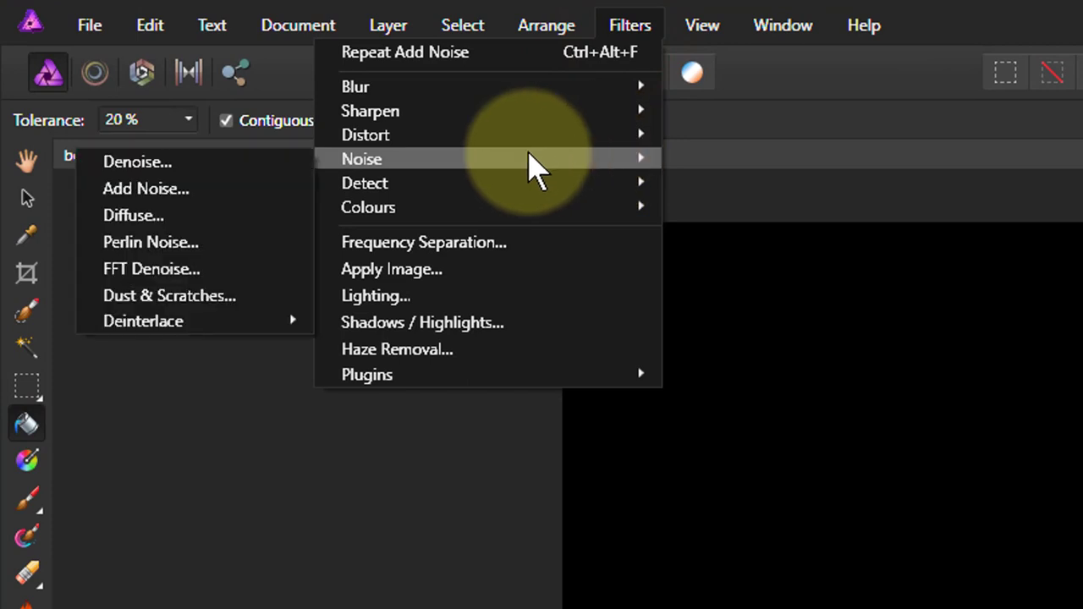
Apply Add Noise to the black layer: Intensity 100%, Gaussian, Monochromatic.
left_click(145, 188)
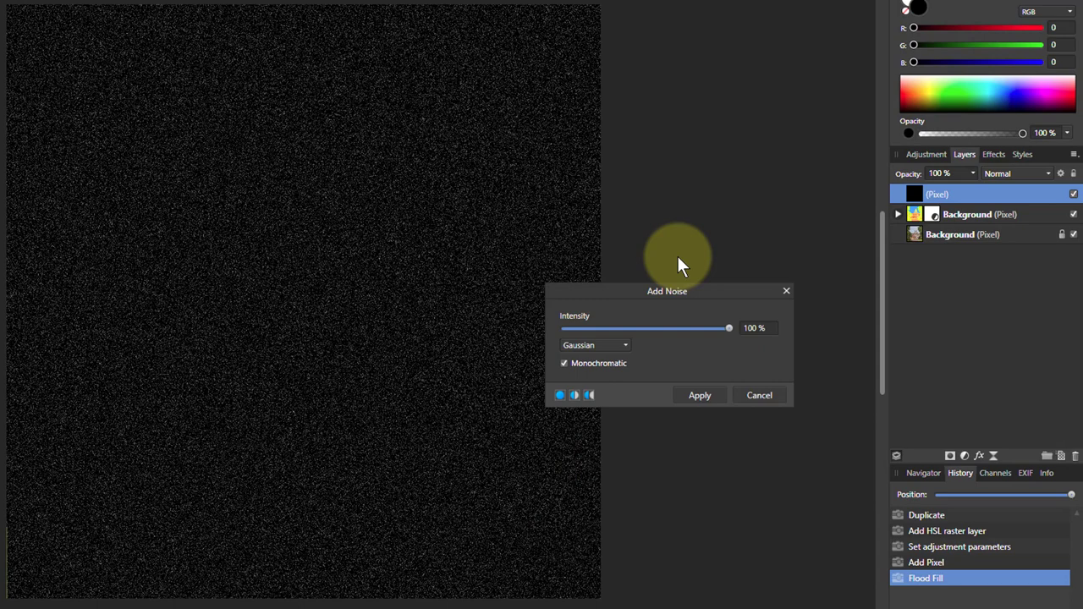
left_click_drag(667, 292, 689, 255)
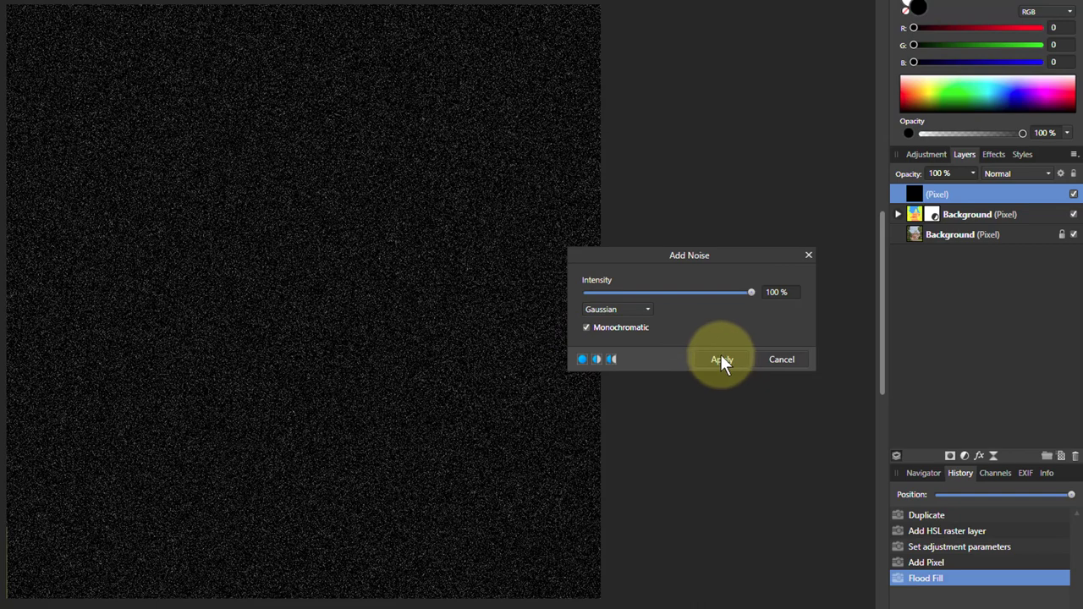
left_click(721, 359)
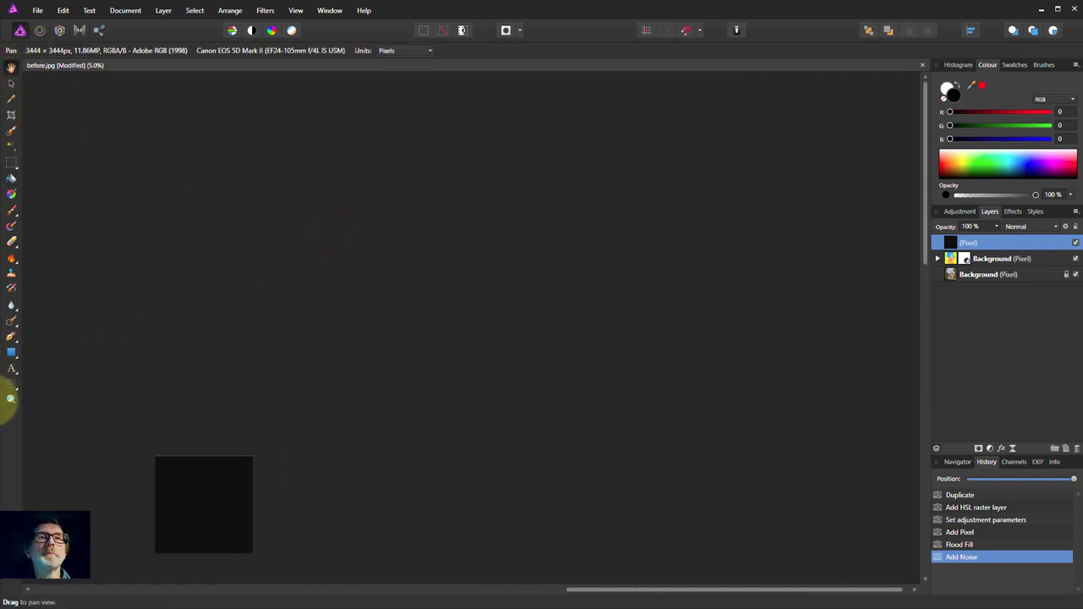
mouse_move(213, 470)
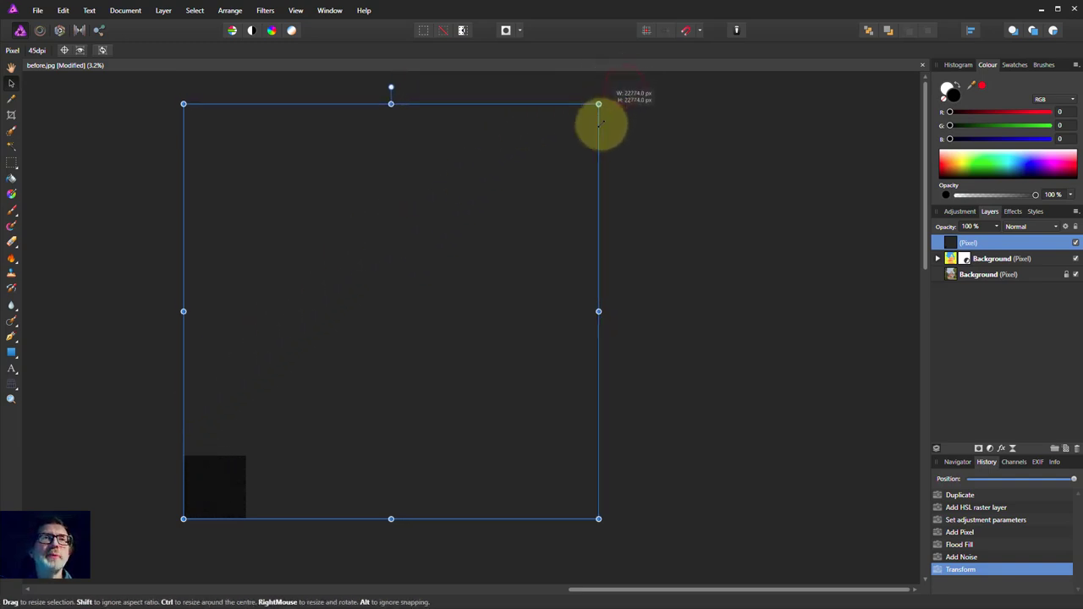
Enlarge the noise layer far beyond the canvas and reposition it over the image.
left_click_drag(599, 105, 484, 218)
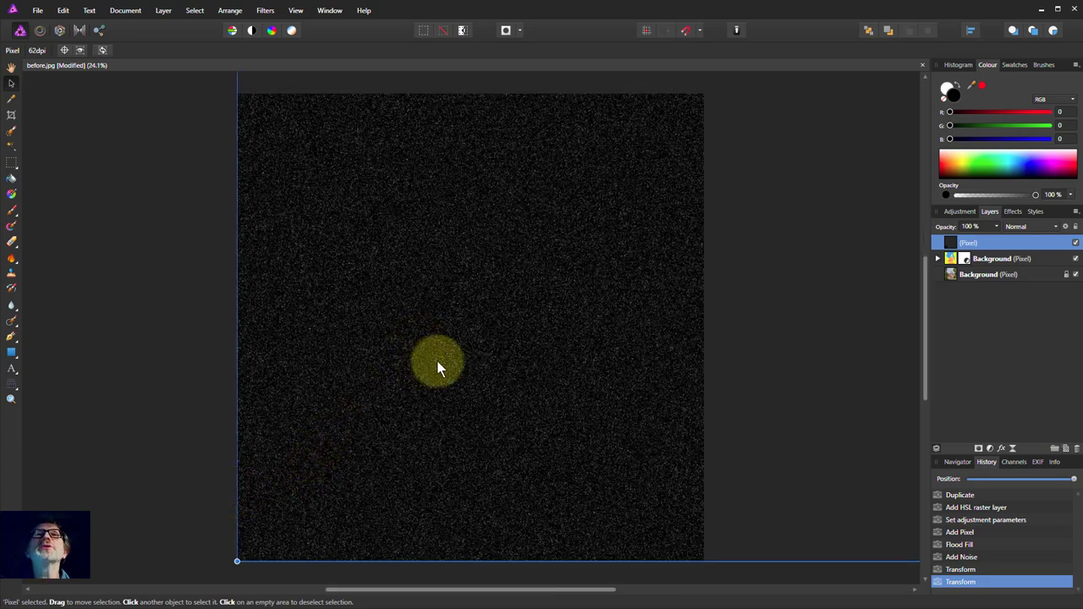
left_click_drag(438, 365, 470, 350)
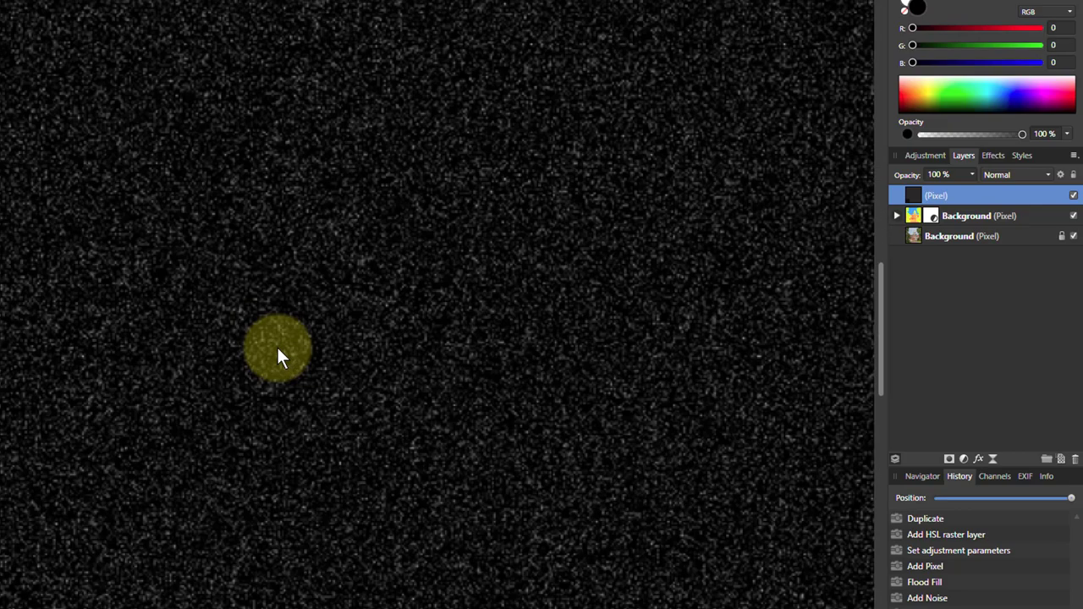
left_click_drag(279, 351, 362, 237)
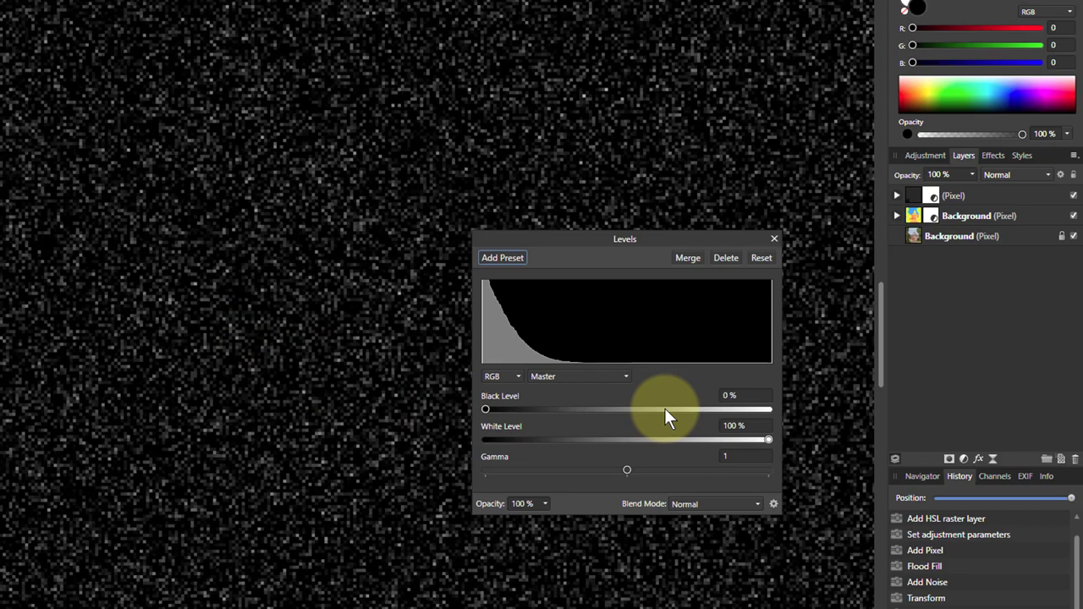
Pull the noise layer's Levels White Level slider down to about 9%.
left_click_drag(769, 439, 765, 438)
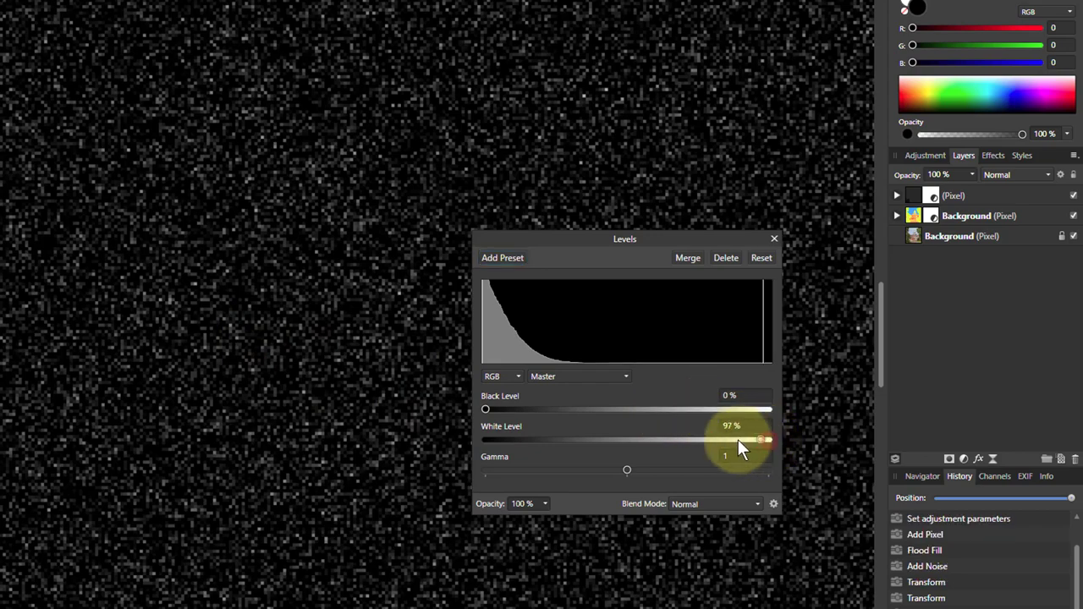
left_click_drag(762, 439, 601, 440)
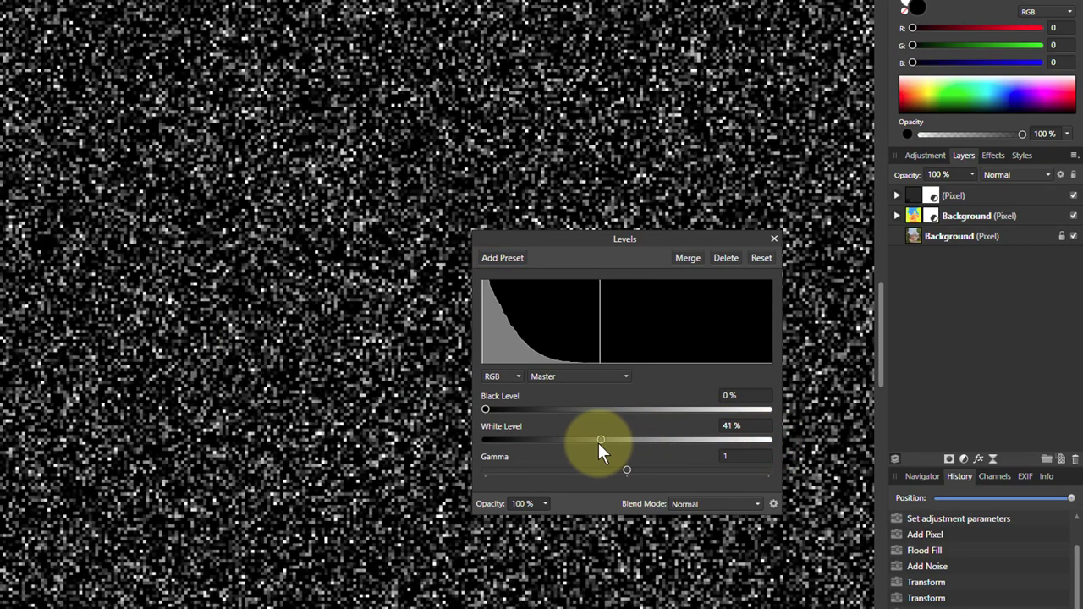
left_click_drag(600, 439, 518, 438)
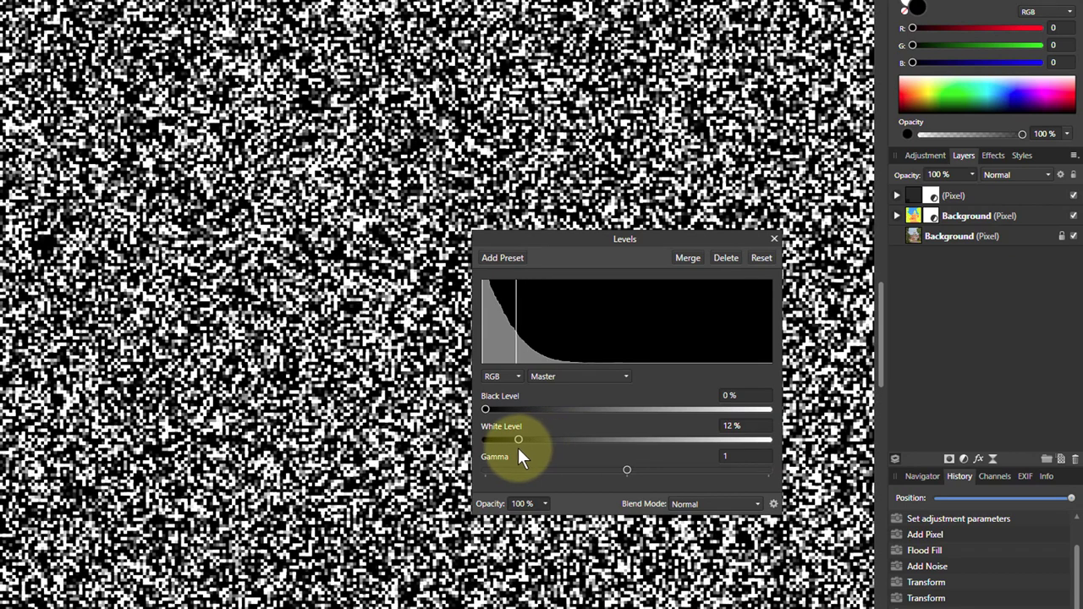
left_click_drag(519, 439, 512, 439)
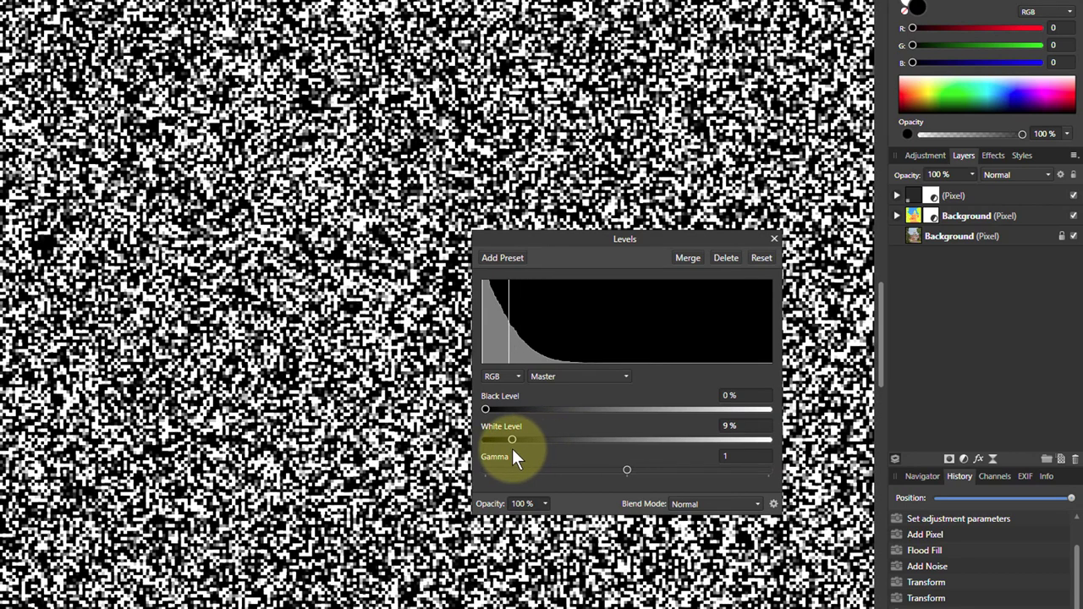
left_click_drag(512, 440, 506, 439)
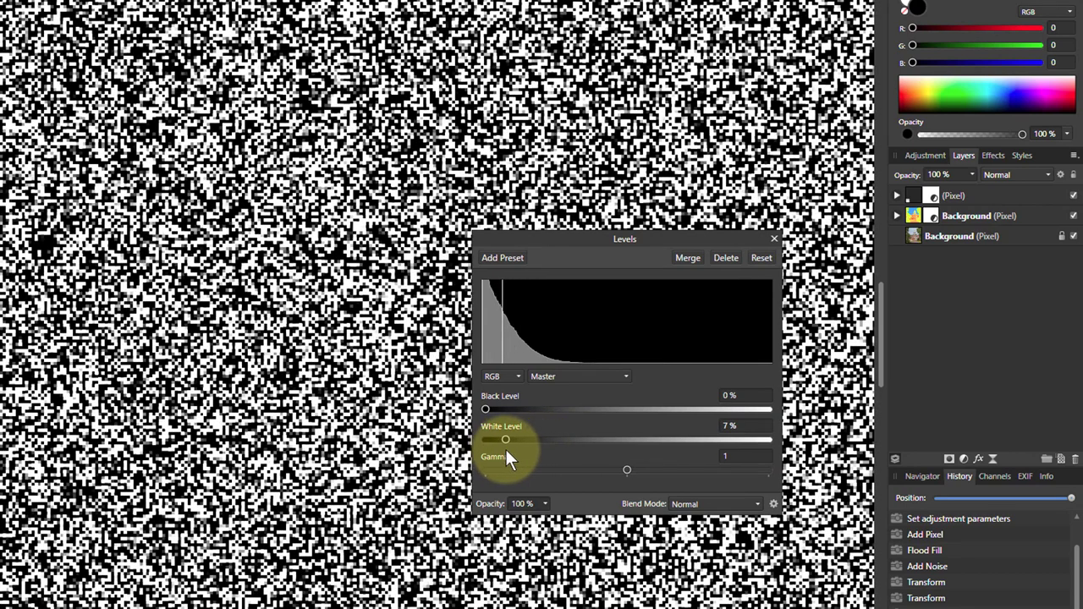
left_click_drag(506, 440, 508, 440)
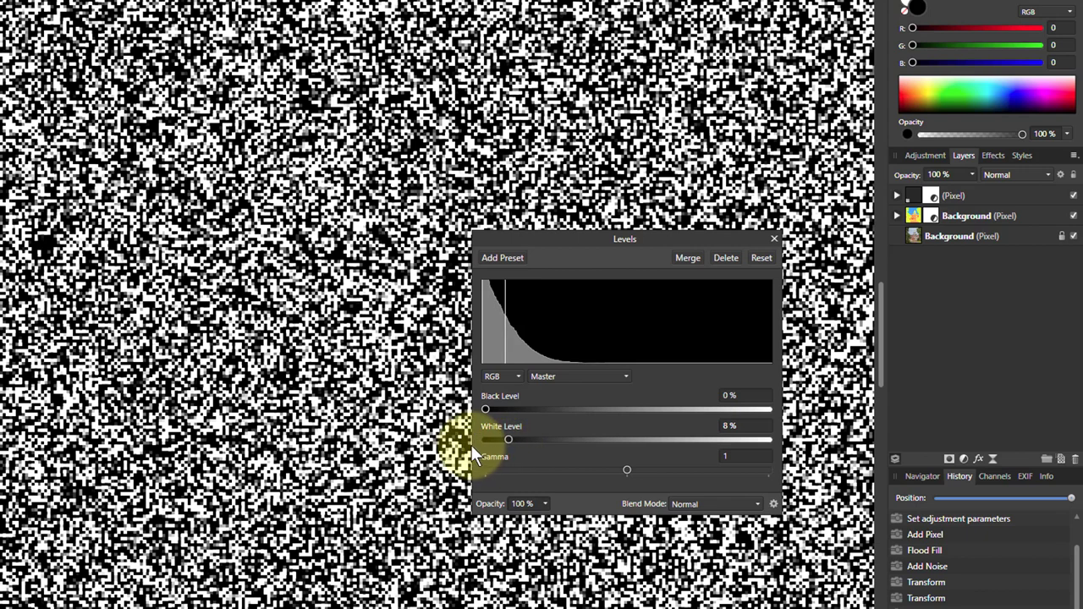
mouse_move(491, 436)
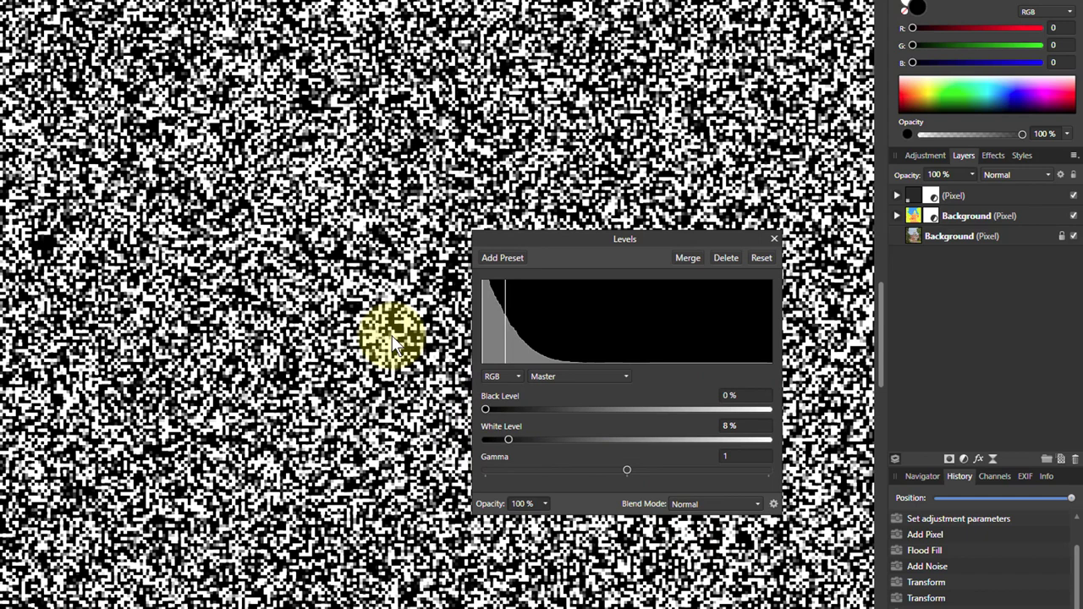
mouse_move(517, 436)
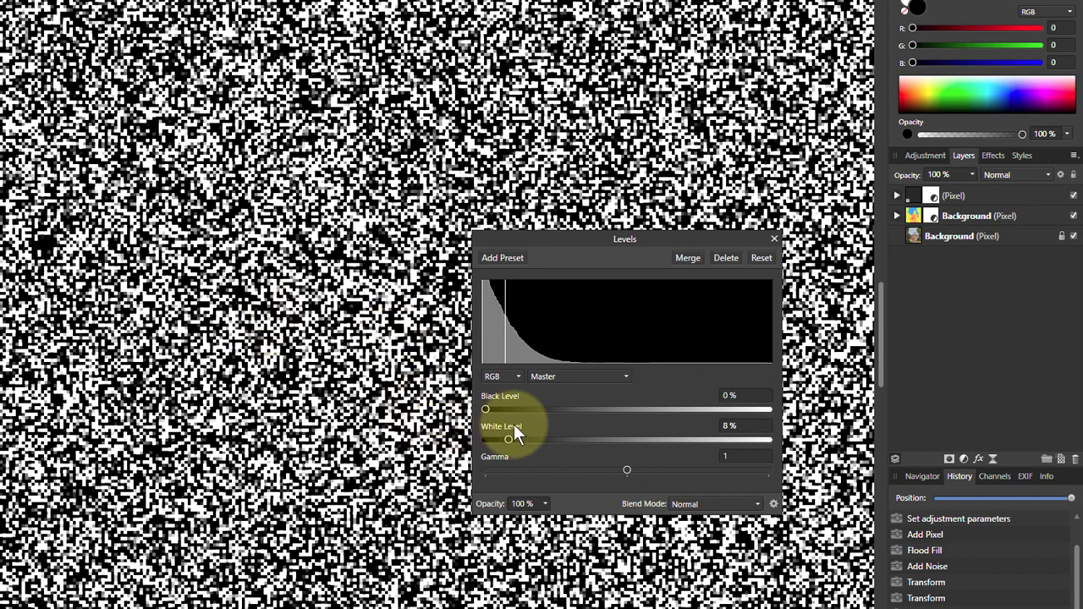
left_click_drag(508, 440, 512, 441)
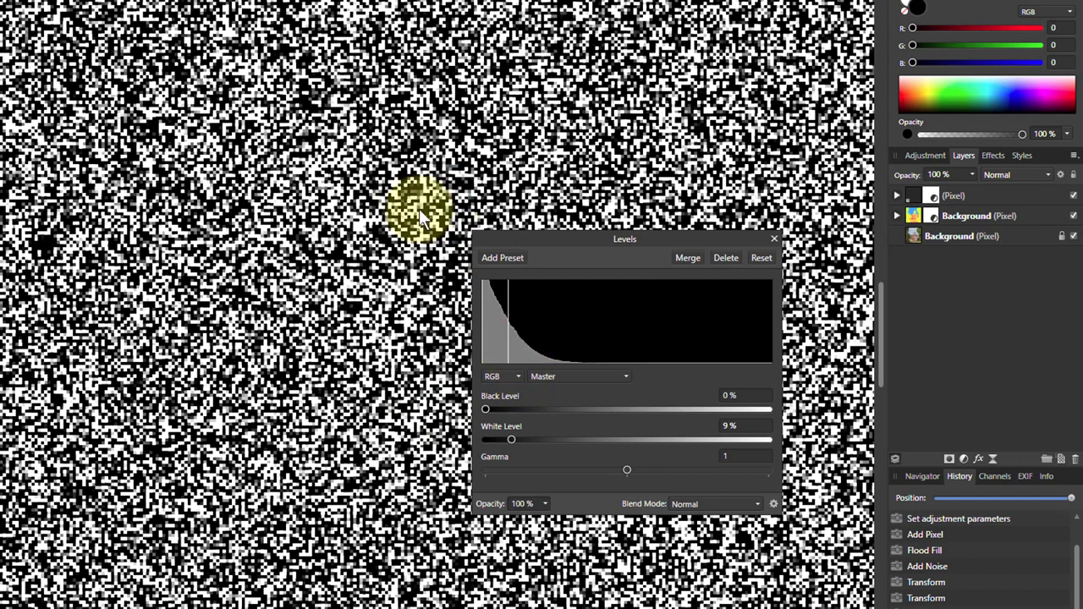
mouse_move(711, 262)
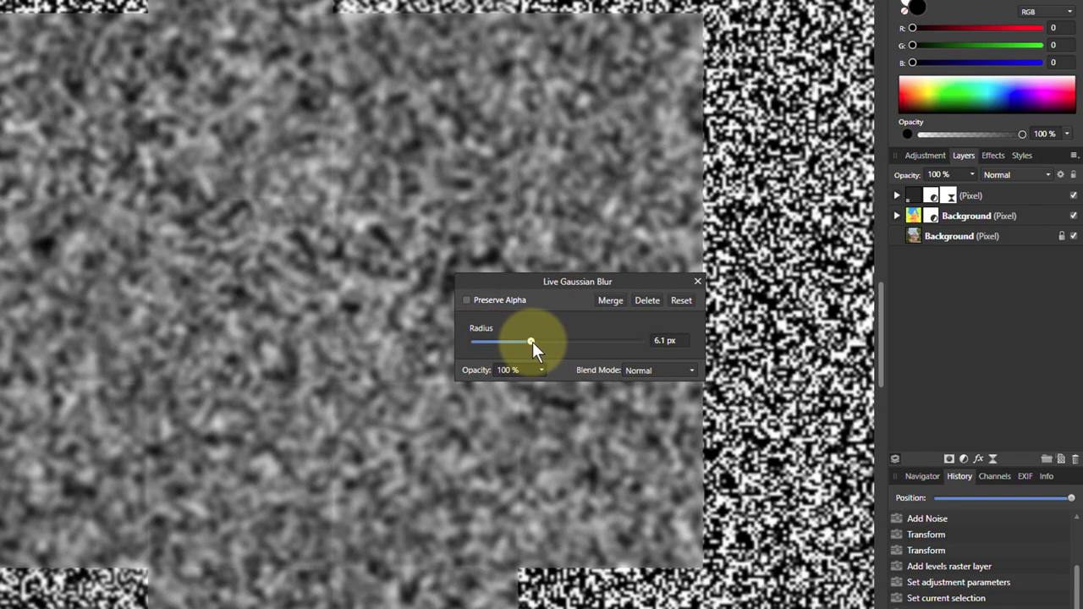
Set the noise layer's Live Gaussian Blur radius to 2.7 px.
left_click_drag(530, 342, 518, 342)
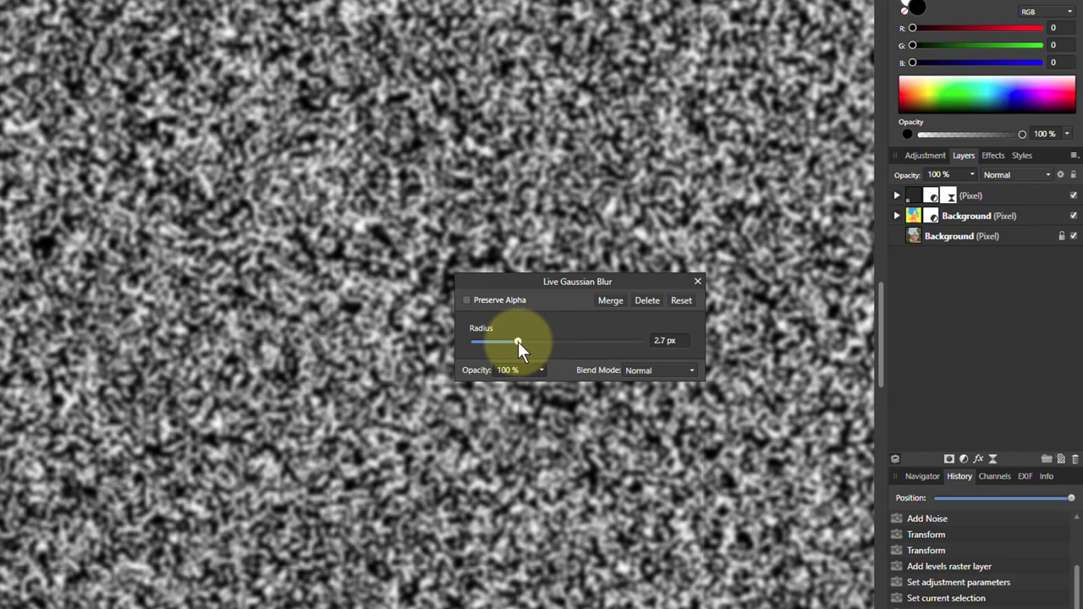
left_click_drag(519, 341, 515, 342)
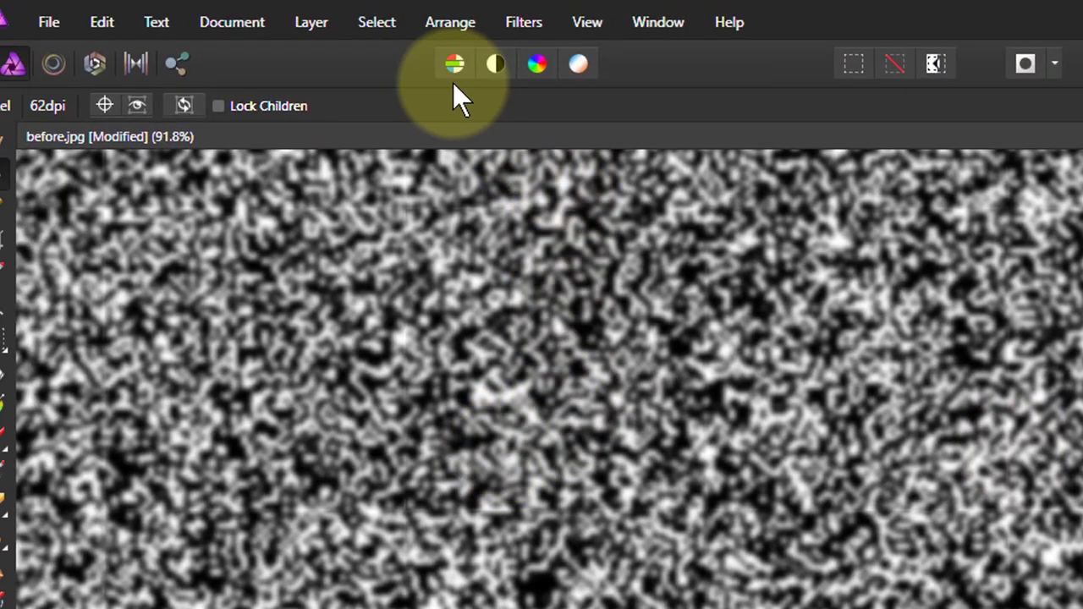
Use Layer > Rasterise to Mask on the blurred noise layer.
left_click(311, 22)
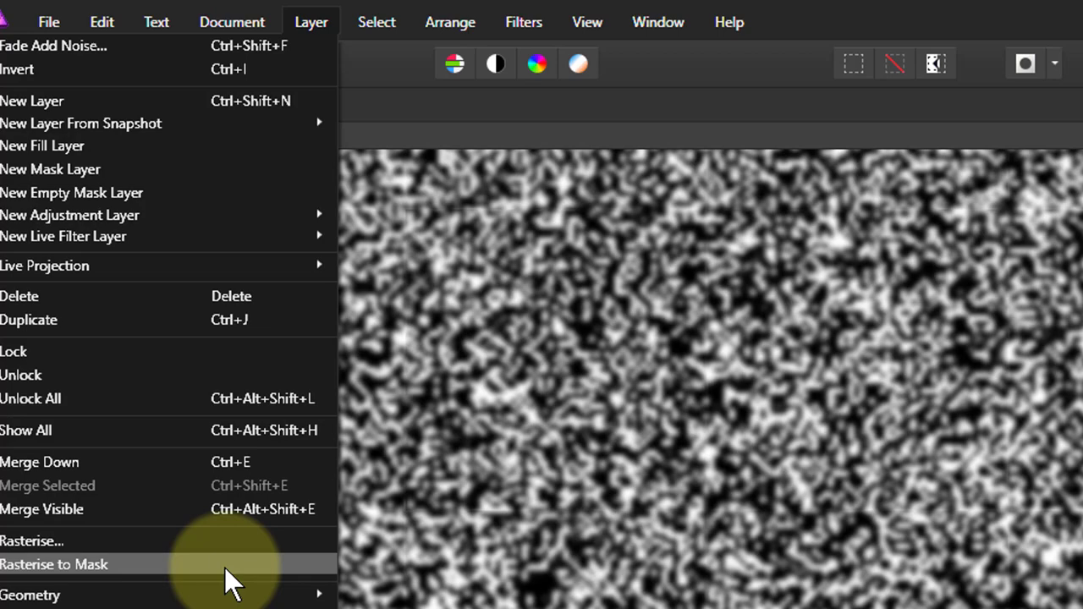
left_click(53, 564)
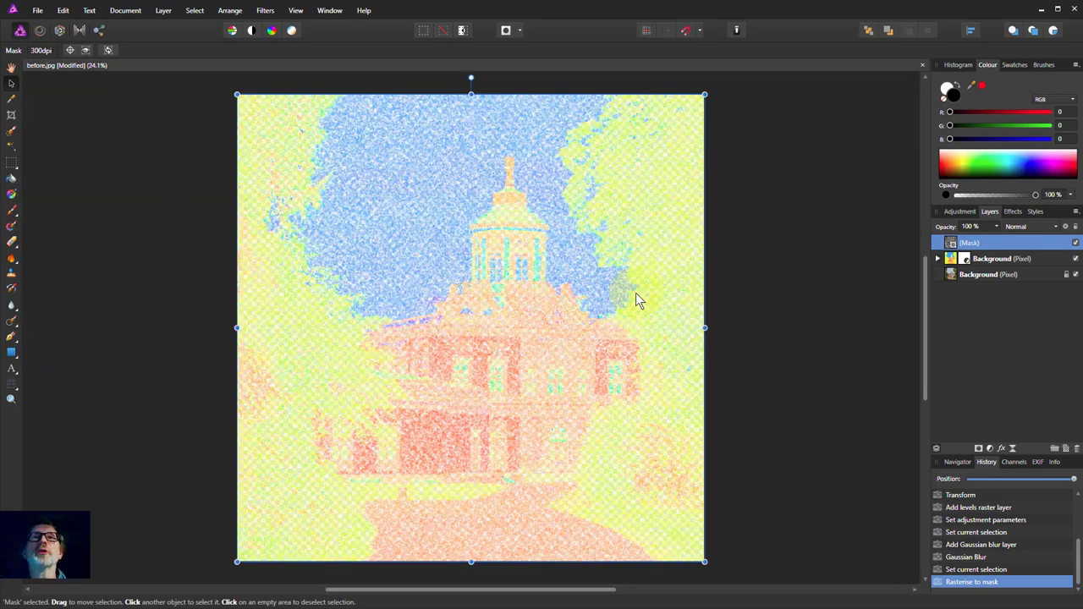
mouse_move(760, 269)
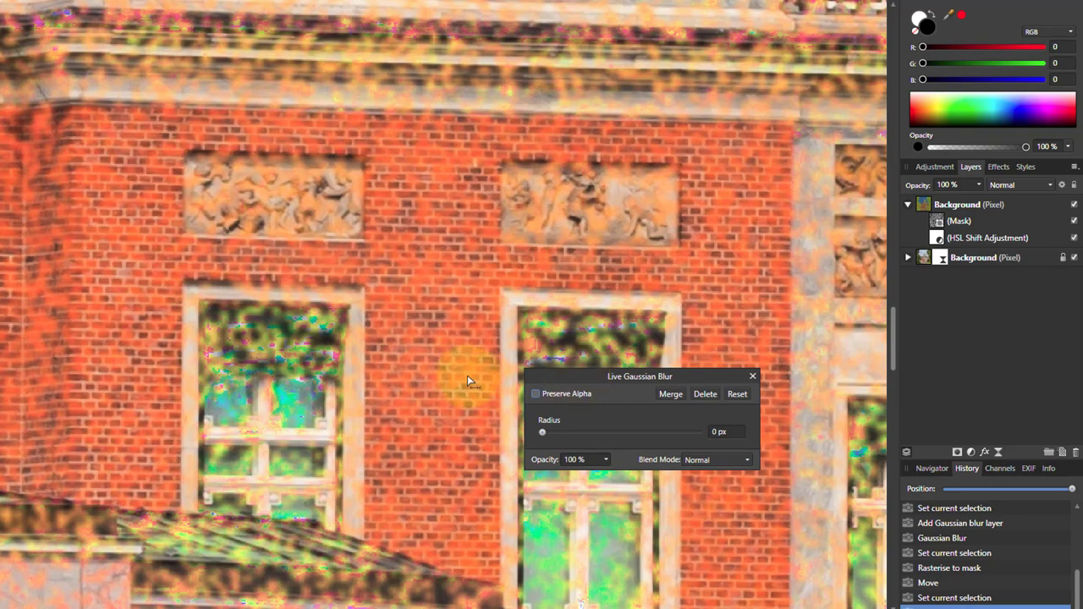
Set the bottom Background photo's Live Gaussian Blur radius to about 1 px.
left_click_drag(543, 433, 578, 432)
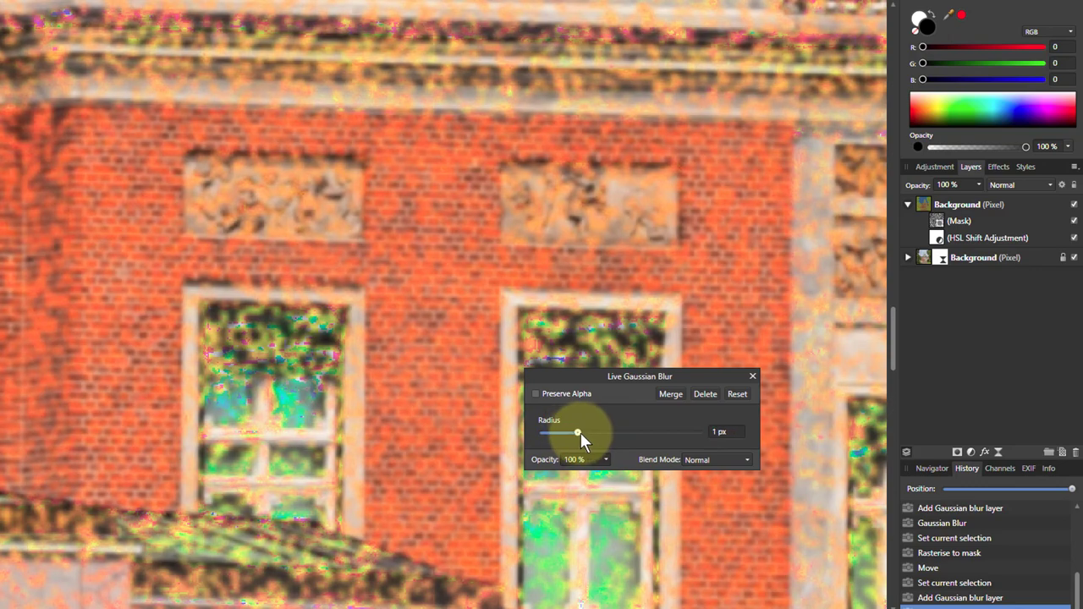
left_click_drag(578, 432, 559, 432)
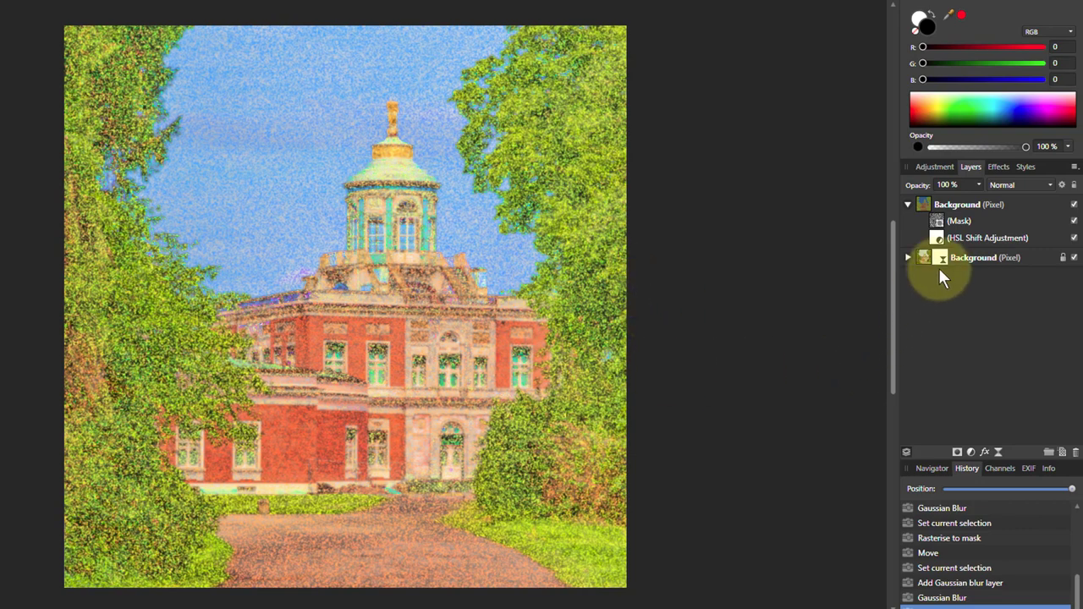
left_click(973, 257)
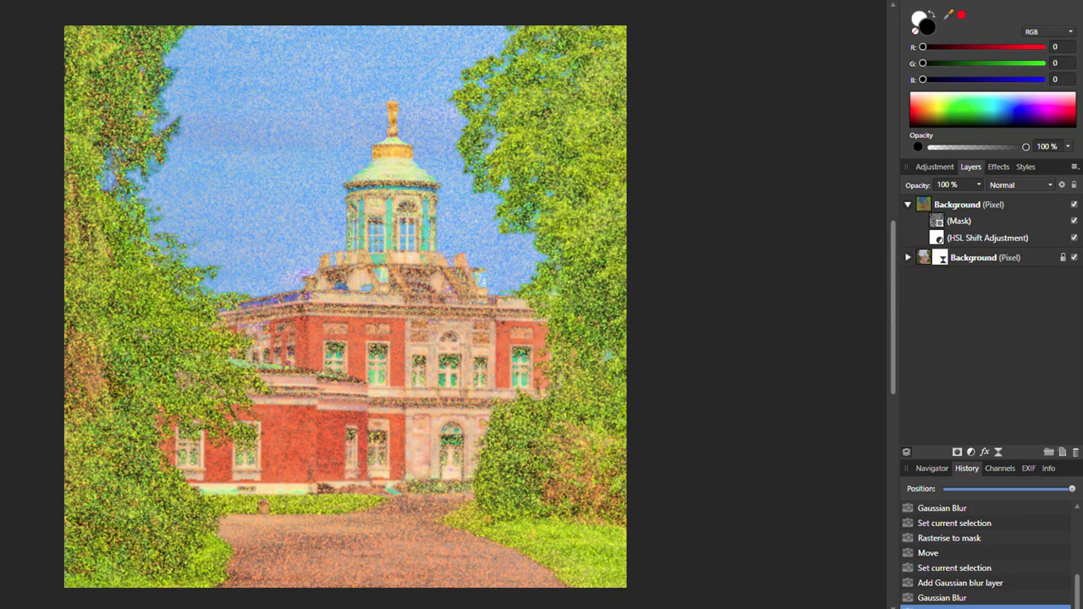